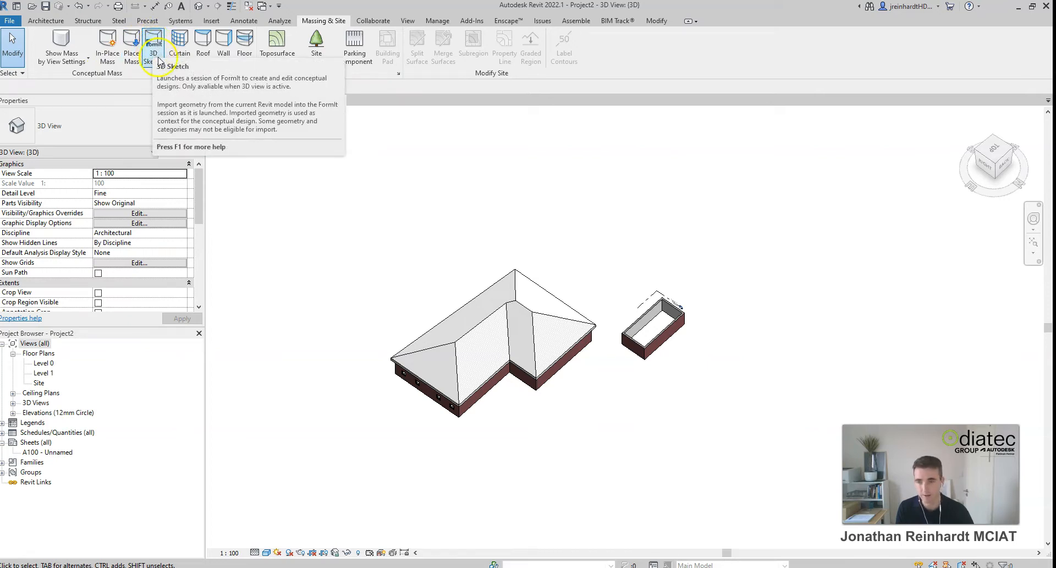
Launch a FormIt 3D Sketch session from the Massing & Site tools
{"action": "left_click", "coordinate": [154, 44]}
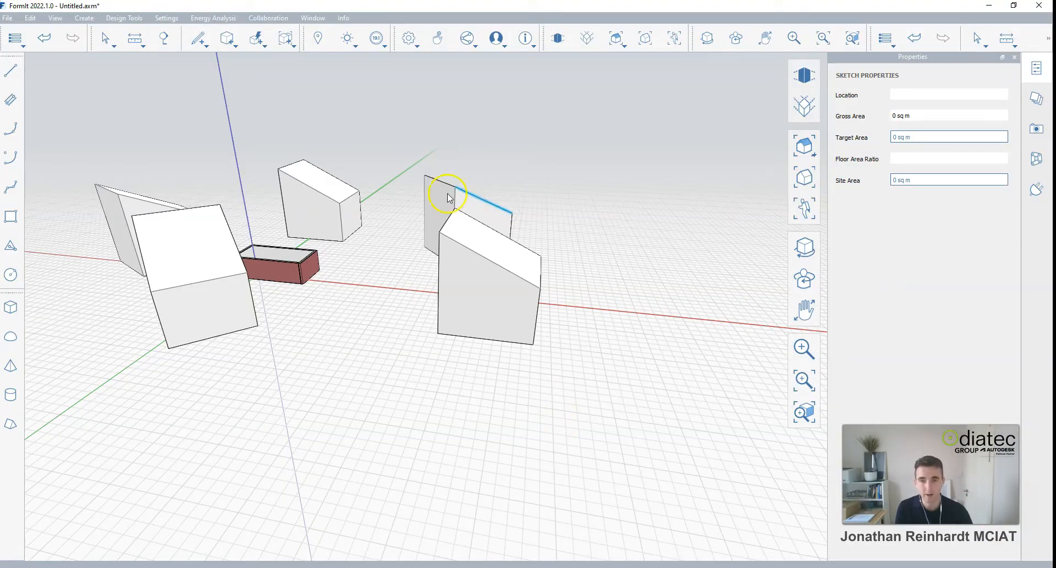
{"action": "left_click_drag", "start_coordinate": [448, 195], "coordinate": [623, 206]}
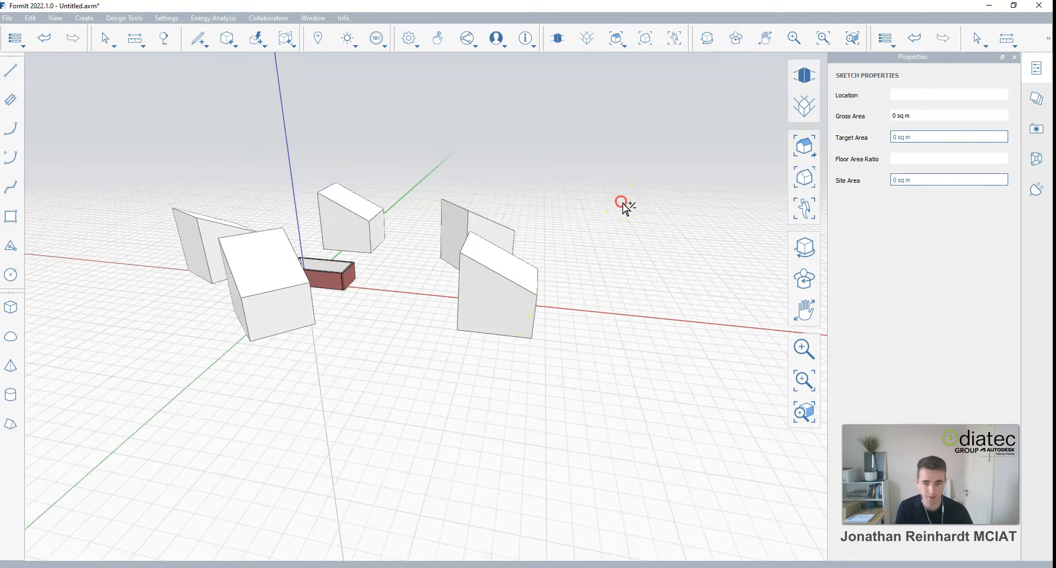
{"action": "left_click_drag", "start_coordinate": [623, 203], "coordinate": [444, 260]}
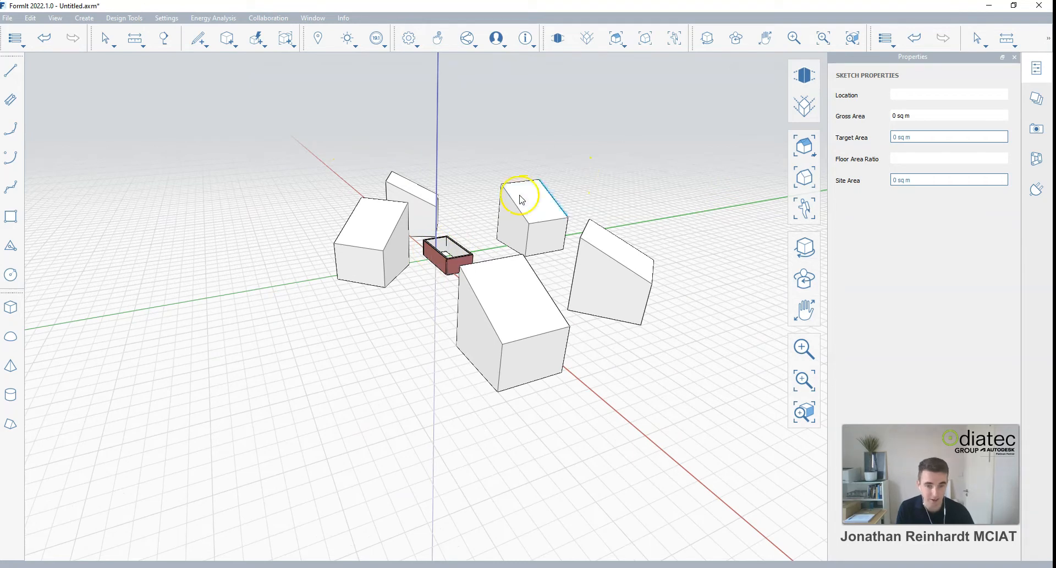
{"action": "left_click", "coordinate": [532, 202]}
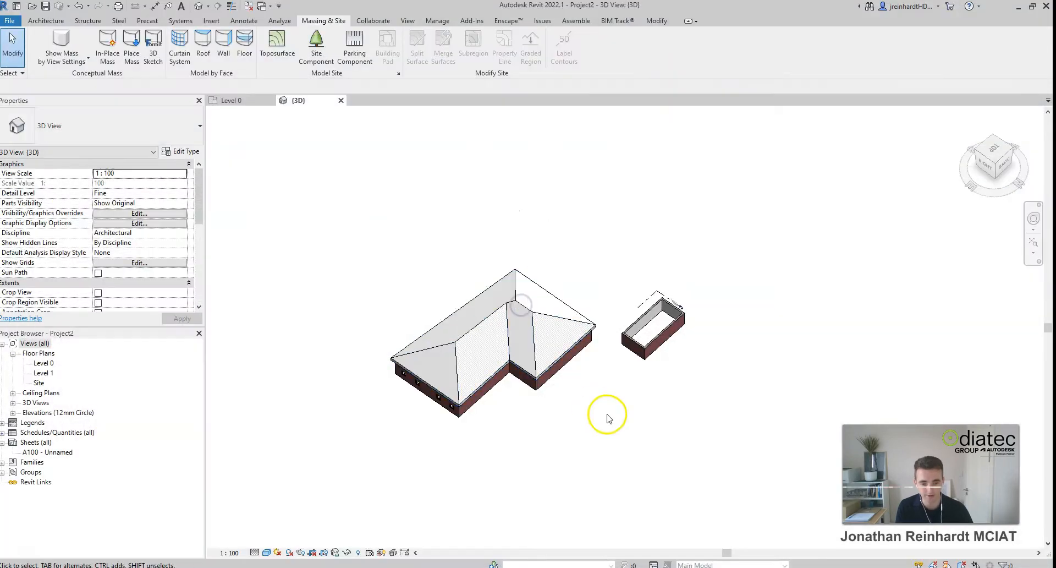
{"action": "mouse_move", "coordinate": [367, 168]}
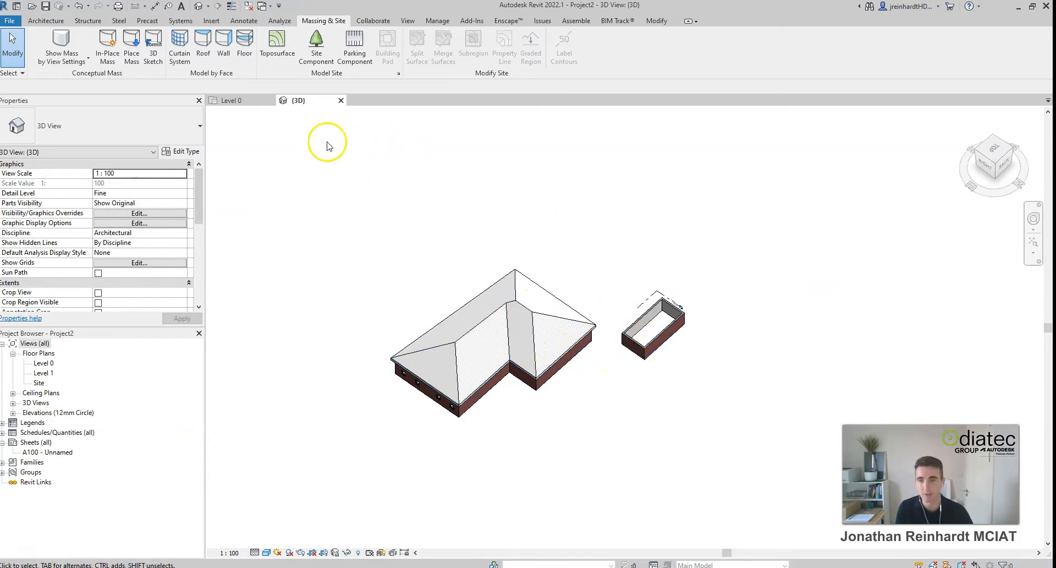
{"action": "left_click", "coordinate": [153, 40]}
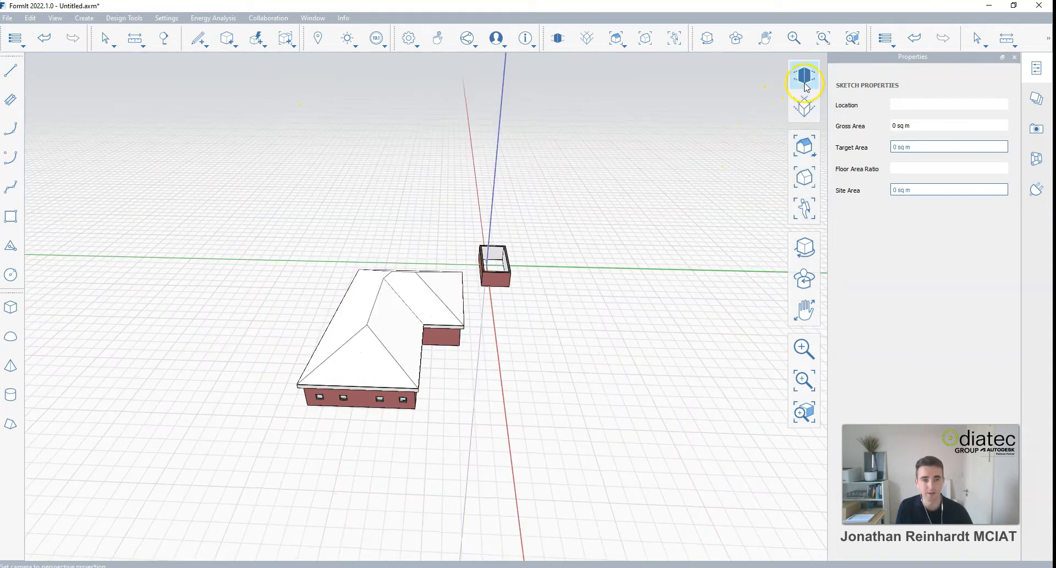
Switch to a flat top view and zoom in on the imported Revit building
{"action": "left_click", "coordinate": [804, 145]}
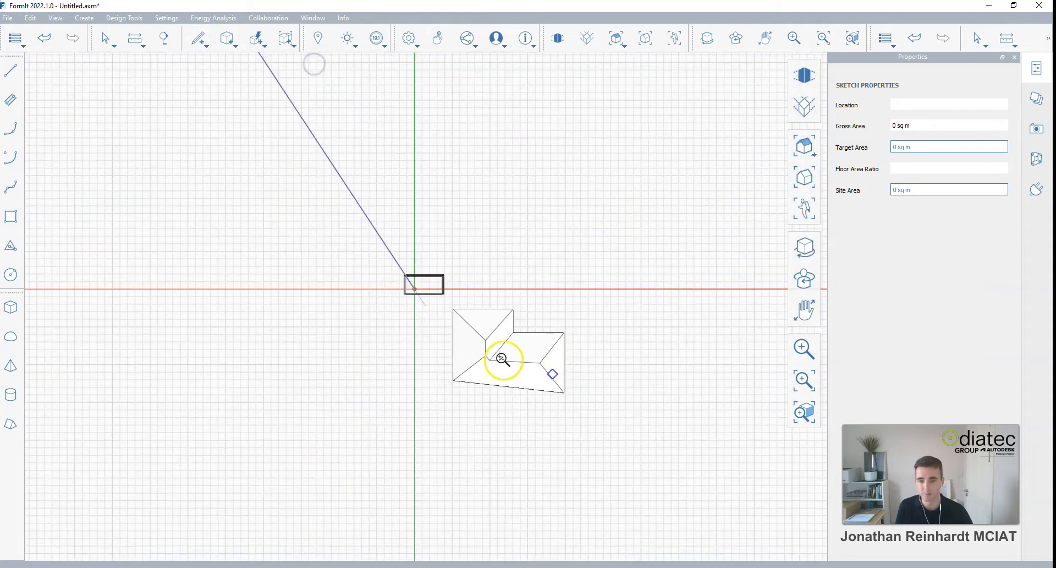
{"action": "left_click_drag", "start_coordinate": [324, 349], "coordinate": [428, 401]}
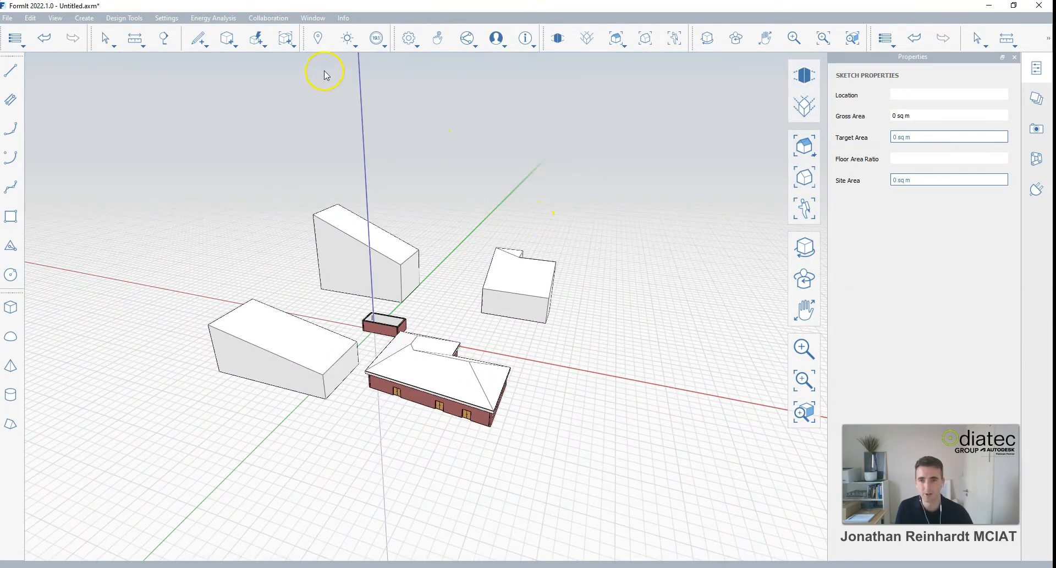
Set the site location to Dublin and import the satellite image with terrain over an expanded area
{"action": "left_click", "coordinate": [317, 39]}
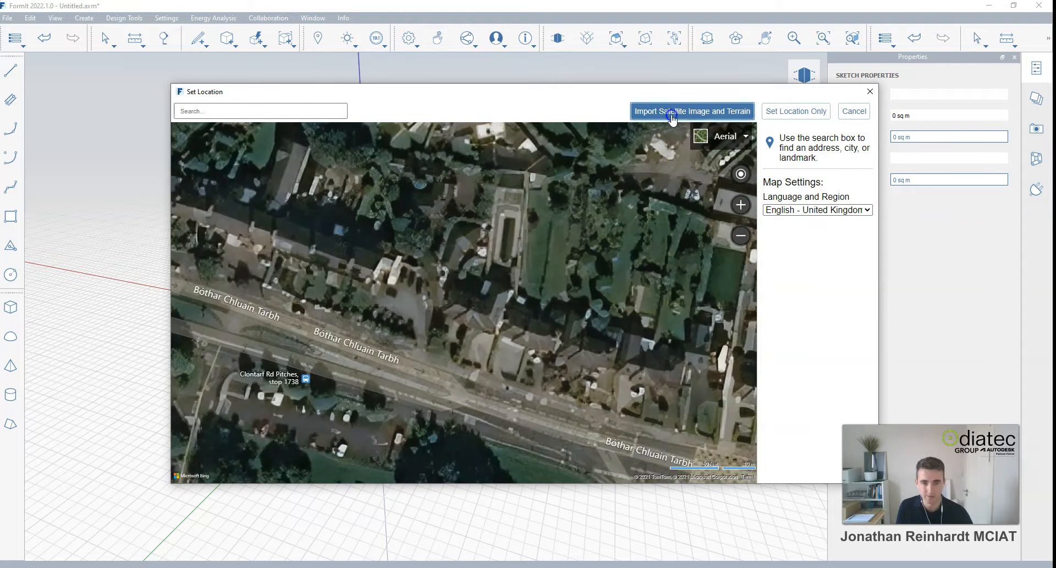
{"action": "left_click", "coordinate": [691, 111]}
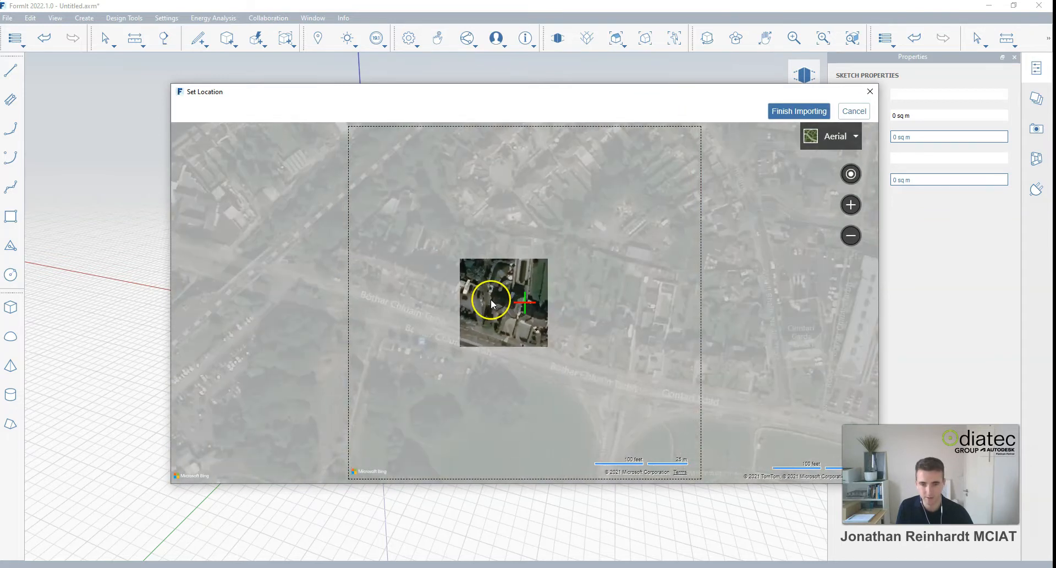
{"action": "left_click", "coordinate": [799, 110]}
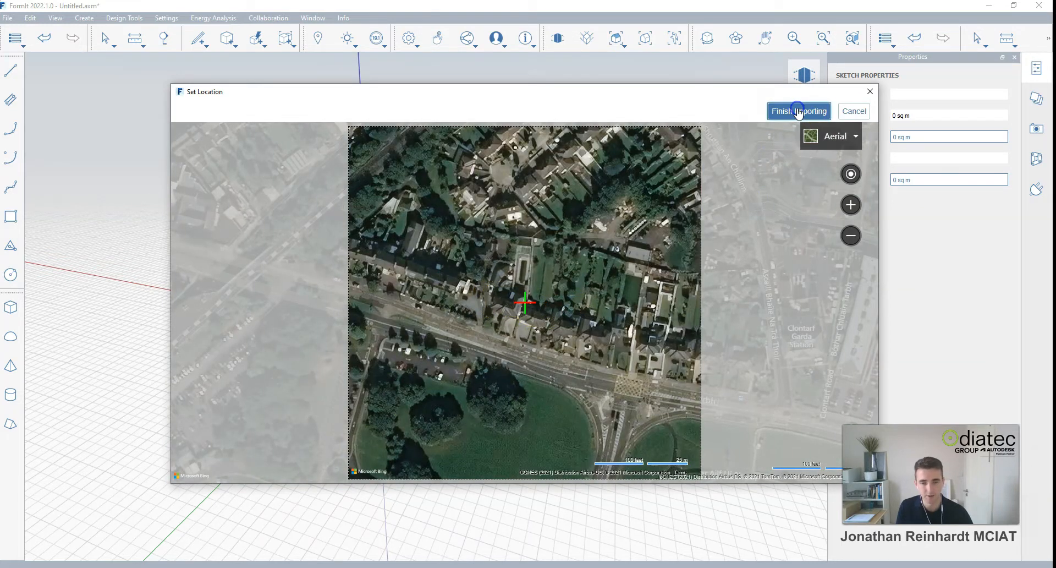
{"action": "left_click", "coordinate": [799, 111]}
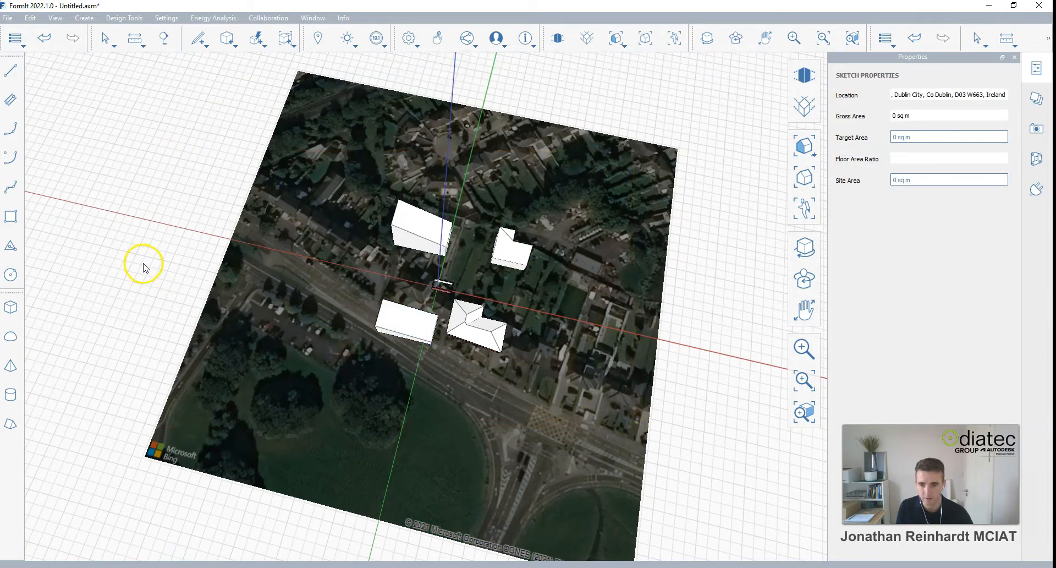
Move the roadside massing block to an upper-left plot and rotate it to align with the aerial image
{"action": "left_click", "coordinate": [404, 320]}
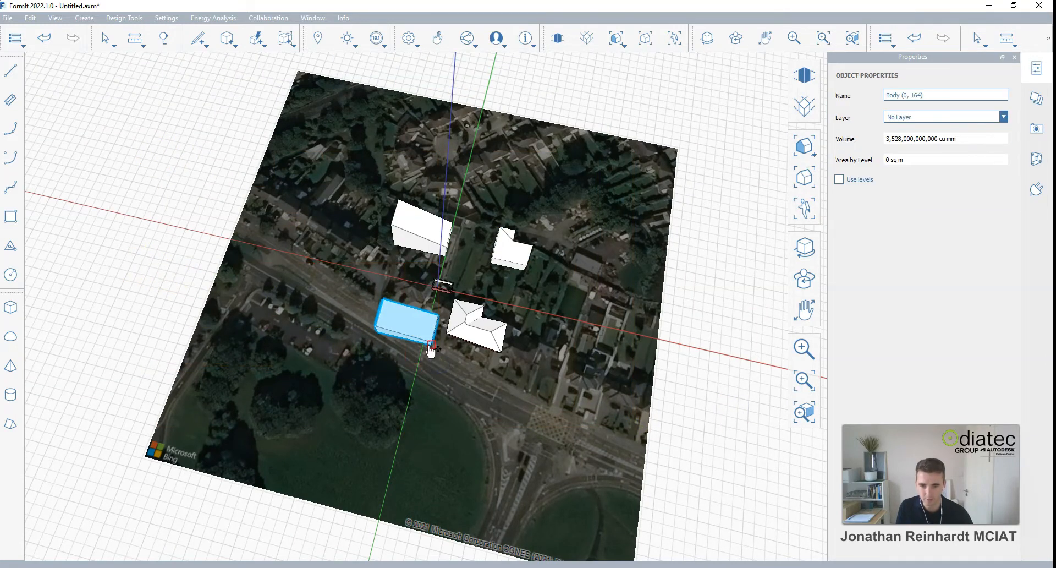
{"action": "left_click_drag", "start_coordinate": [406, 322], "coordinate": [334, 229]}
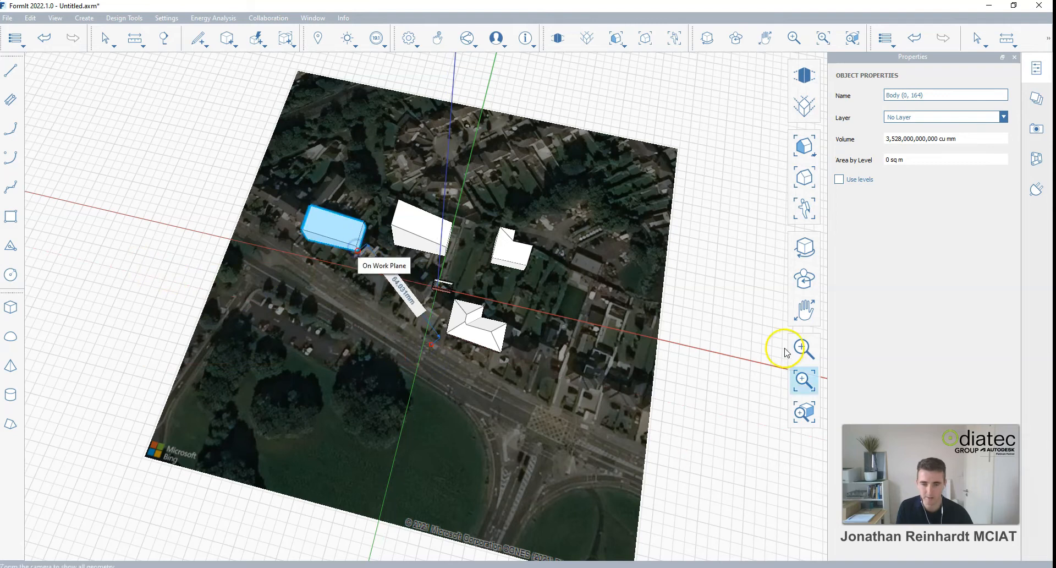
{"action": "left_click", "coordinate": [805, 146]}
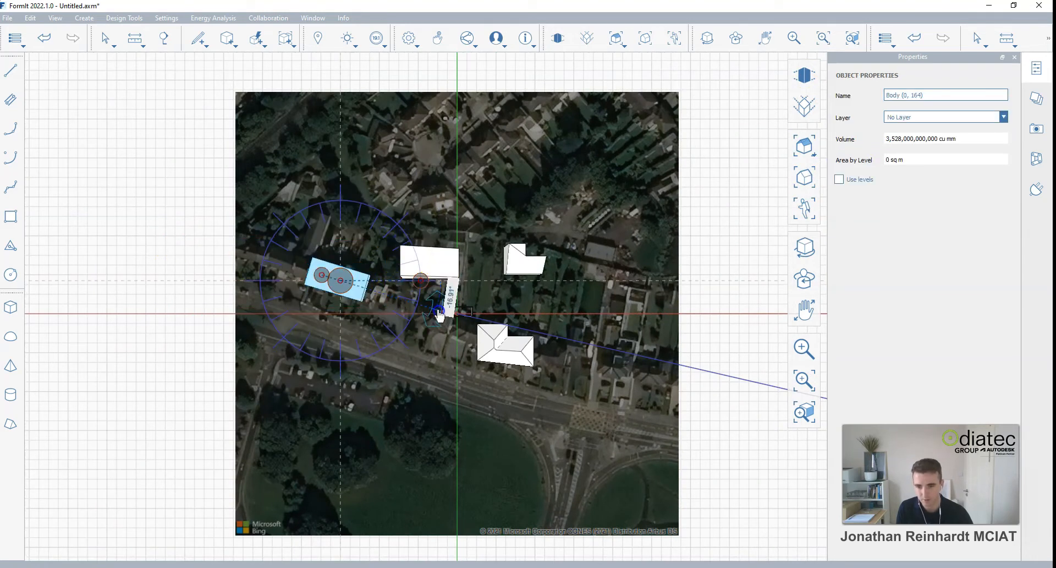
{"action": "left_click", "coordinate": [431, 259]}
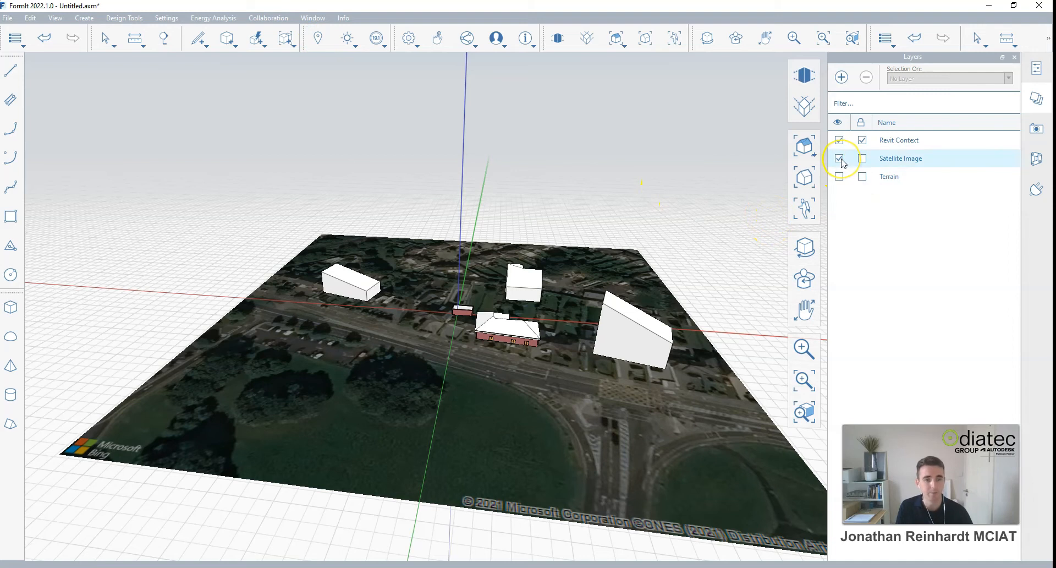
Hide the Satellite Image layer and show the 3D Terrain layer beneath the masses
{"action": "left_click", "coordinate": [839, 159]}
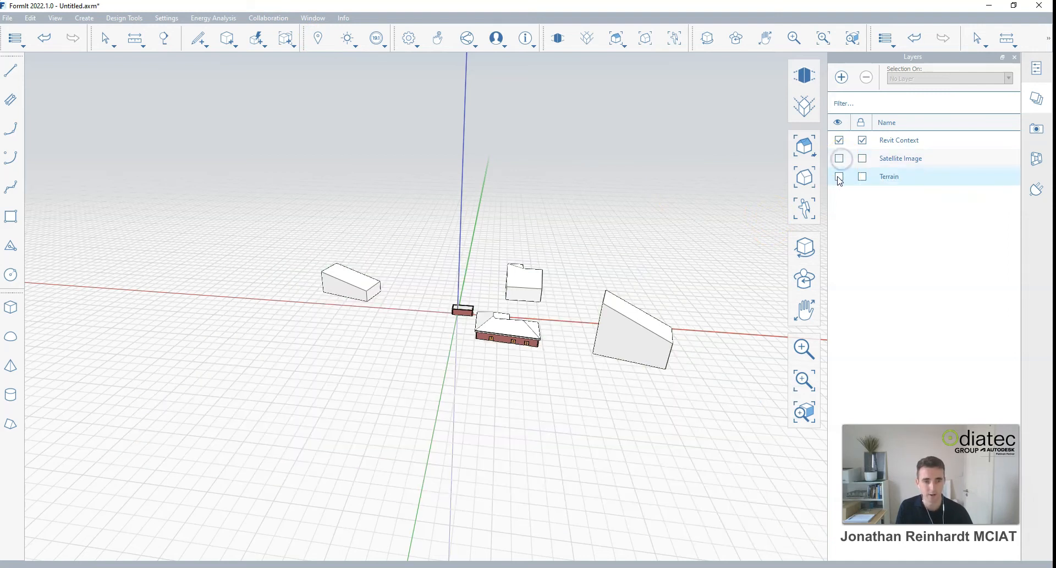
{"action": "left_click", "coordinate": [840, 176]}
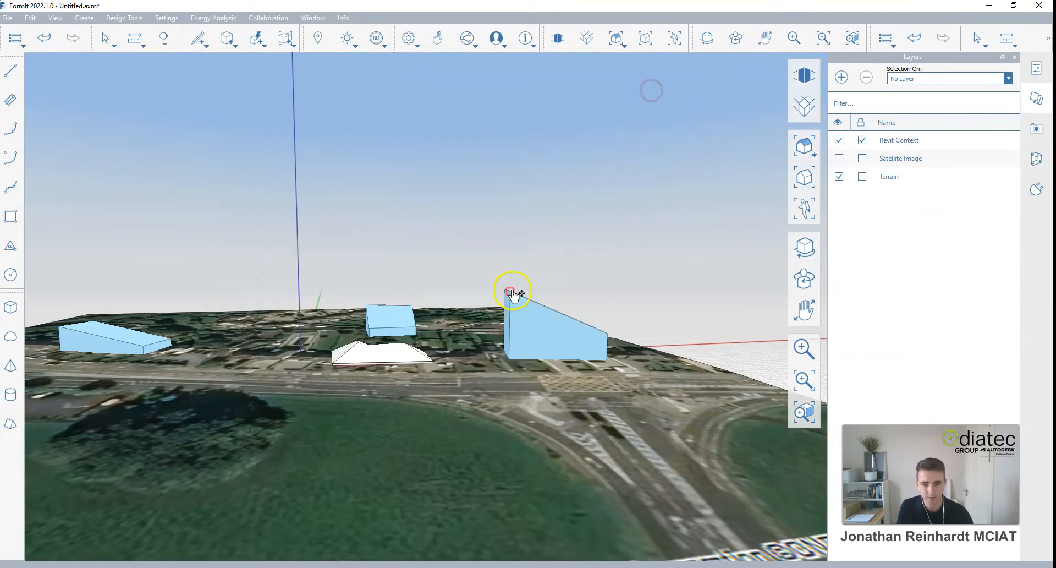
Send all visible massing blocks and terrain back to the Revit project
{"action": "left_click_drag", "start_coordinate": [512, 290], "coordinate": [512, 279]}
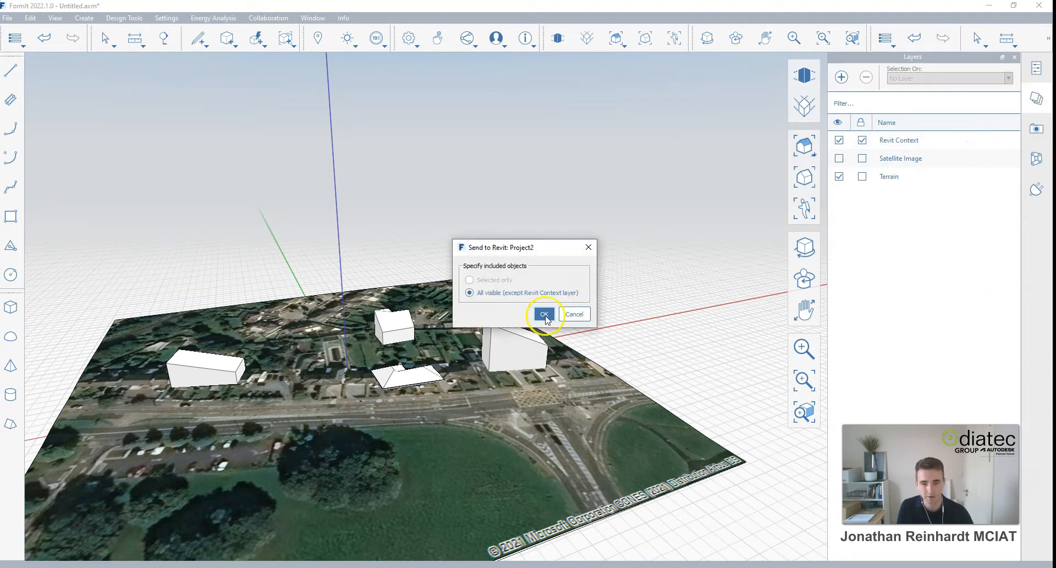
{"action": "left_click", "coordinate": [544, 314]}
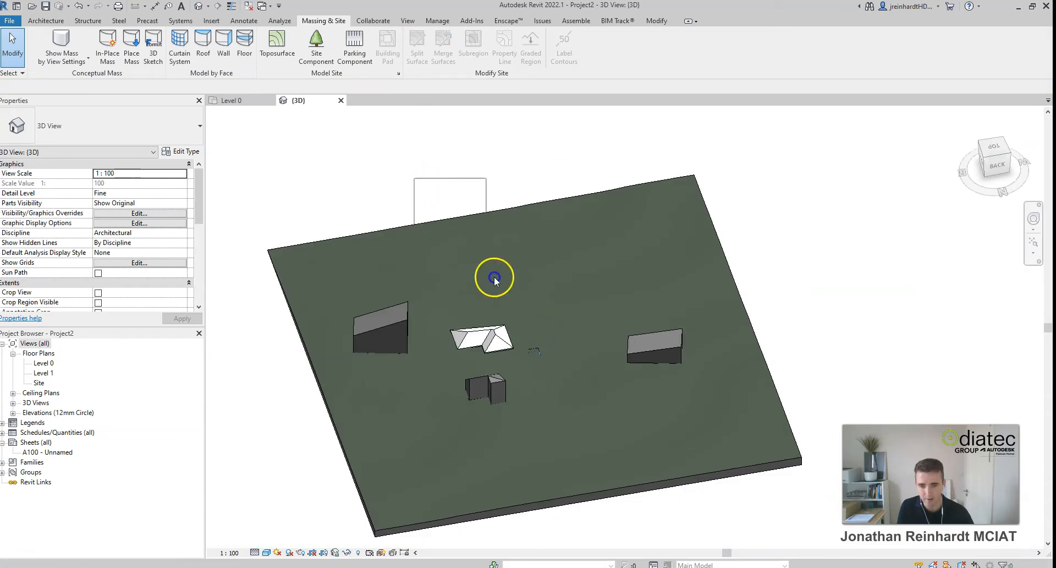
Select the imported FormIt mass and start Wall by Face with the brick exterior wall type
{"action": "left_click", "coordinate": [481, 336]}
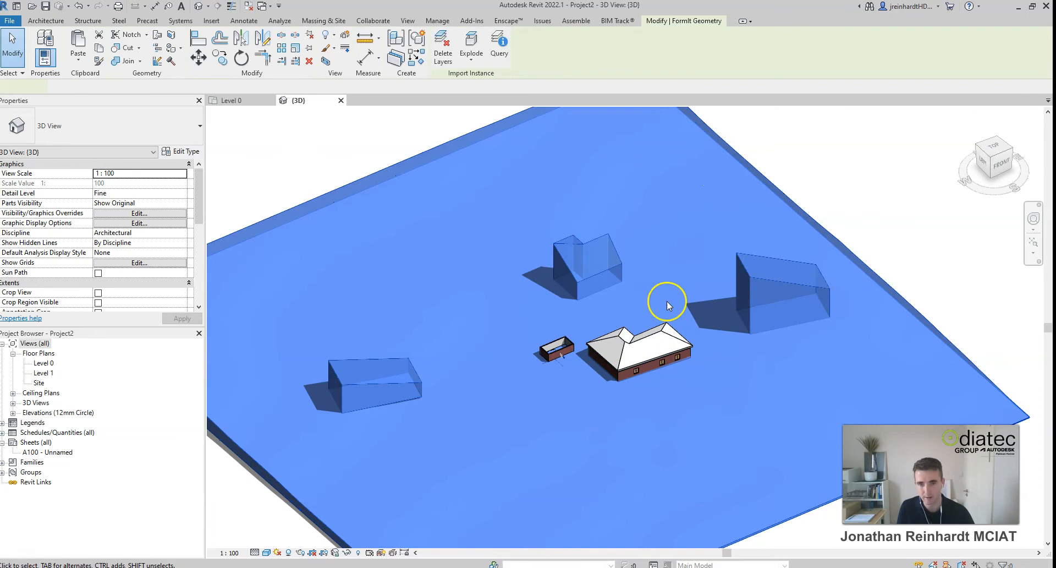
{"action": "left_click", "coordinate": [667, 303]}
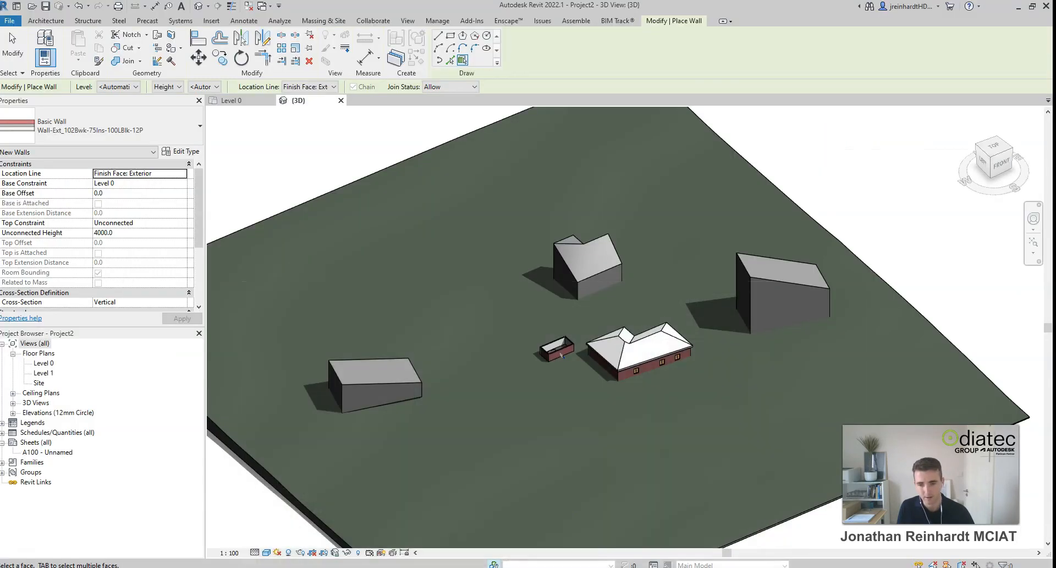
{"action": "mouse_move", "coordinate": [788, 280]}
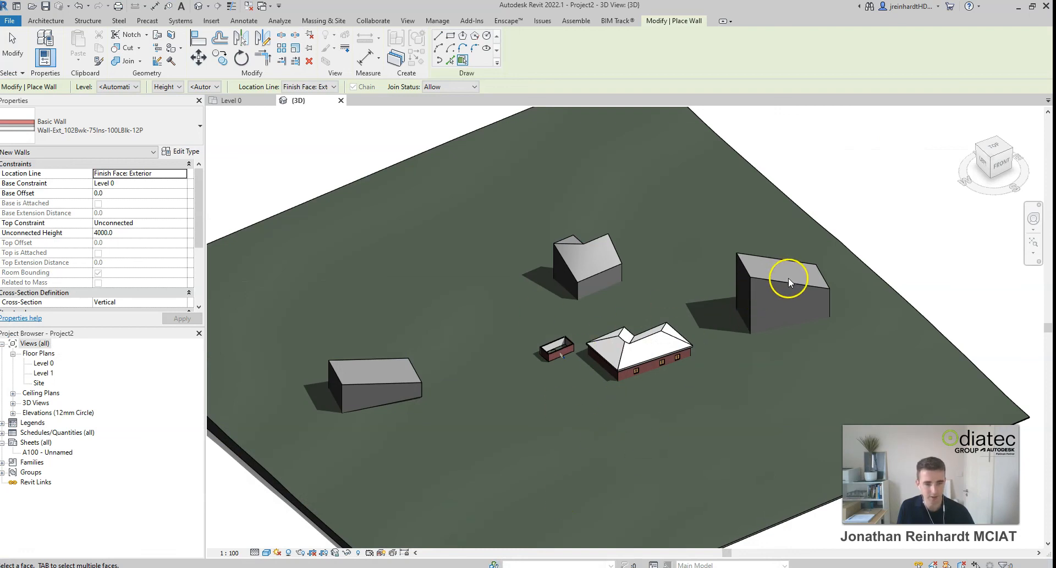
{"action": "mouse_move", "coordinate": [455, 429]}
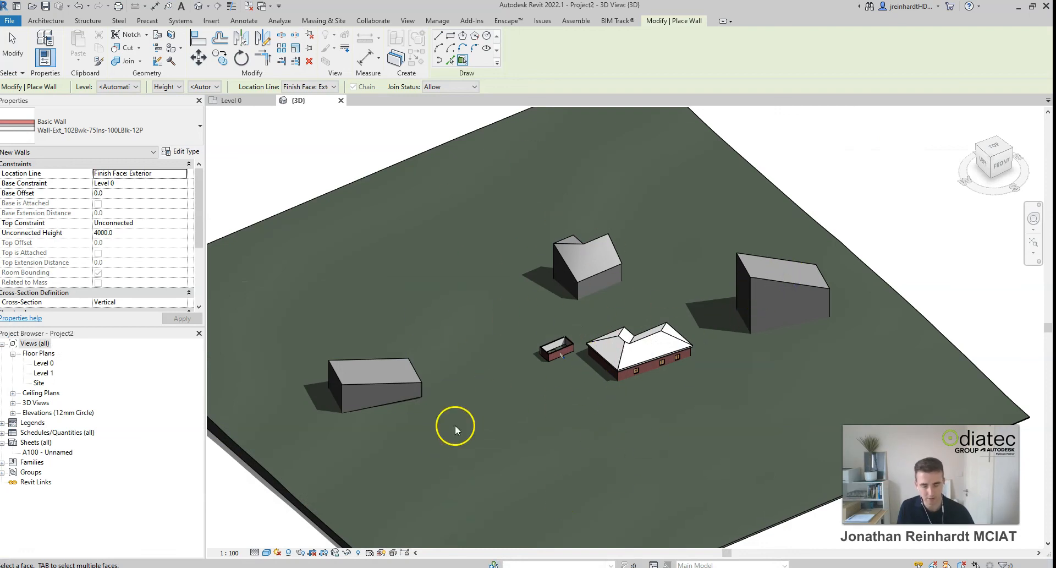
{"action": "mouse_move", "coordinate": [246, 120]}
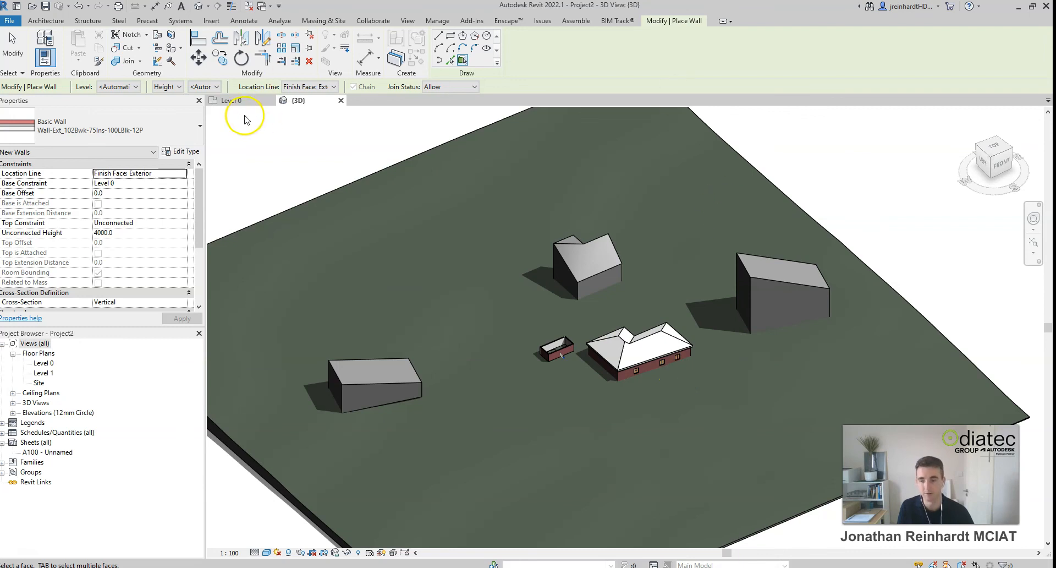
{"action": "mouse_move", "coordinate": [387, 233]}
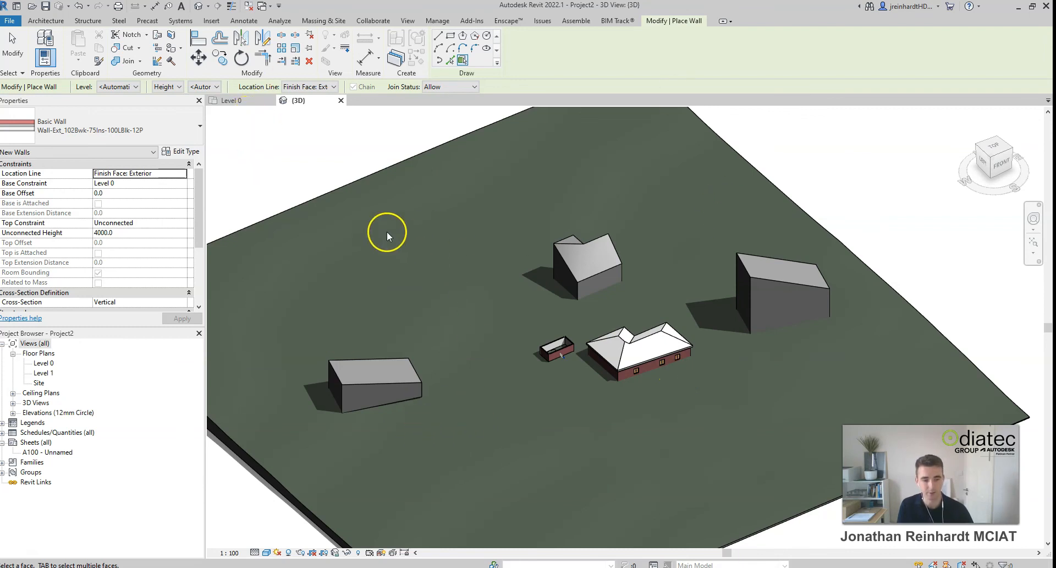